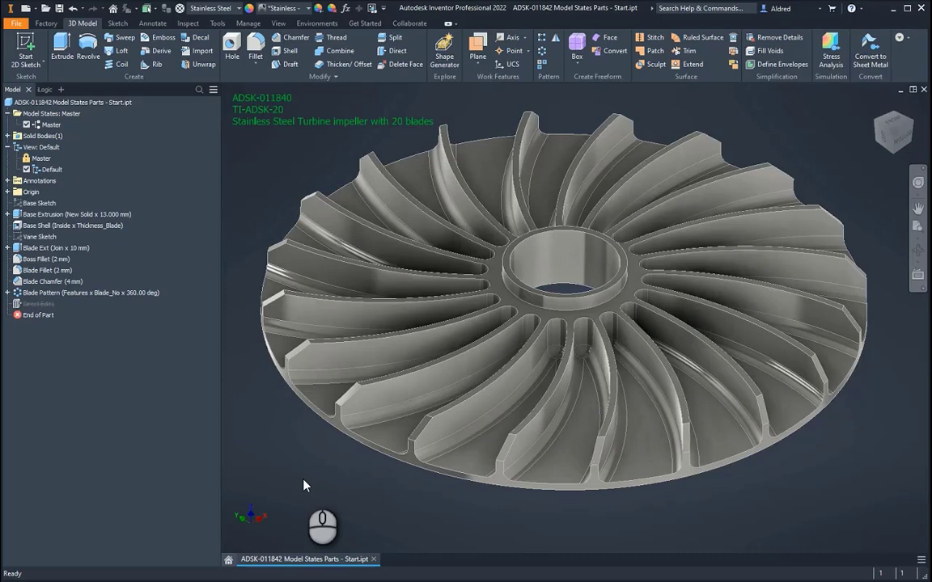
pyautogui.moveTo(291, 156)
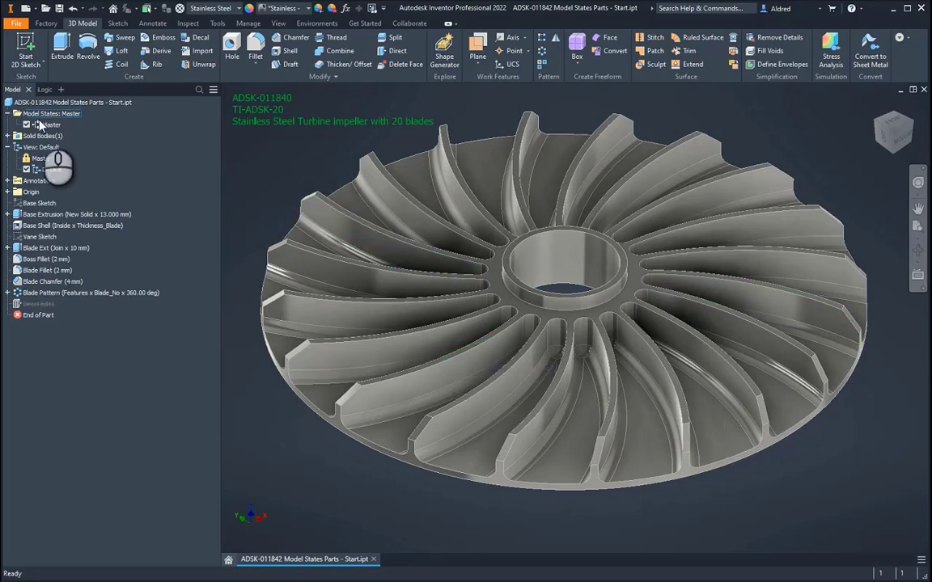
# Create a new model state named 15 Blades from the Model States node and activate it
pyautogui.rightClick(32, 113)
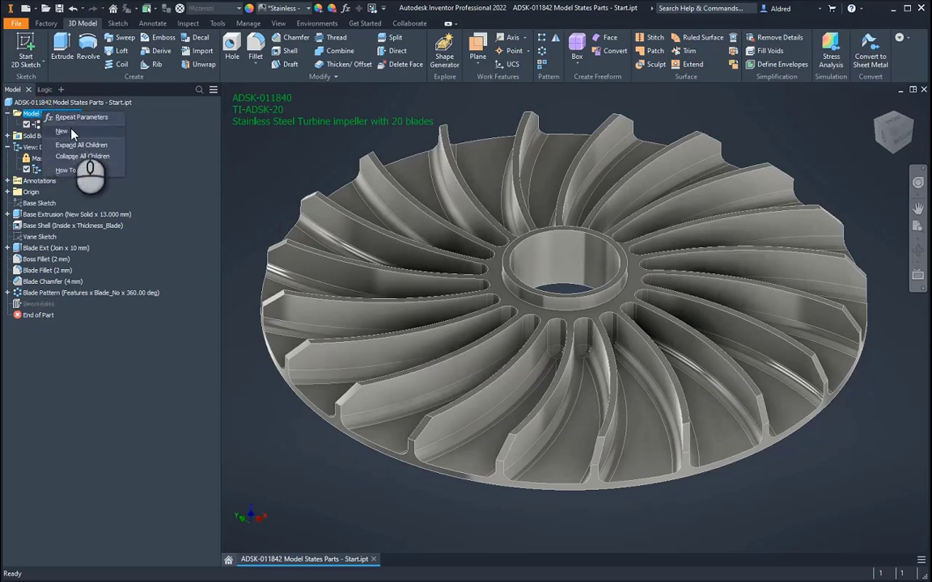
pyautogui.click(61, 131)
pyautogui.write('15 Blades')
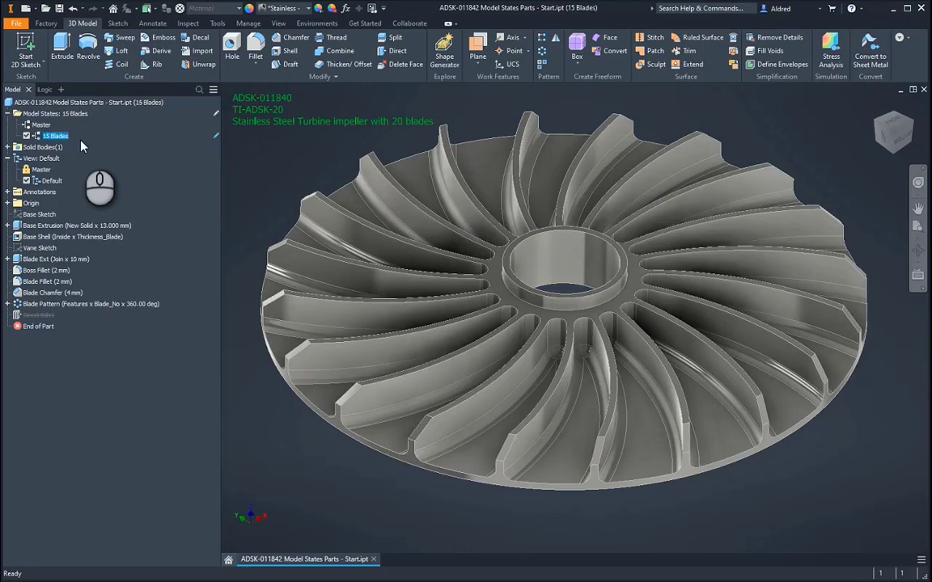
pyautogui.moveTo(217, 139)
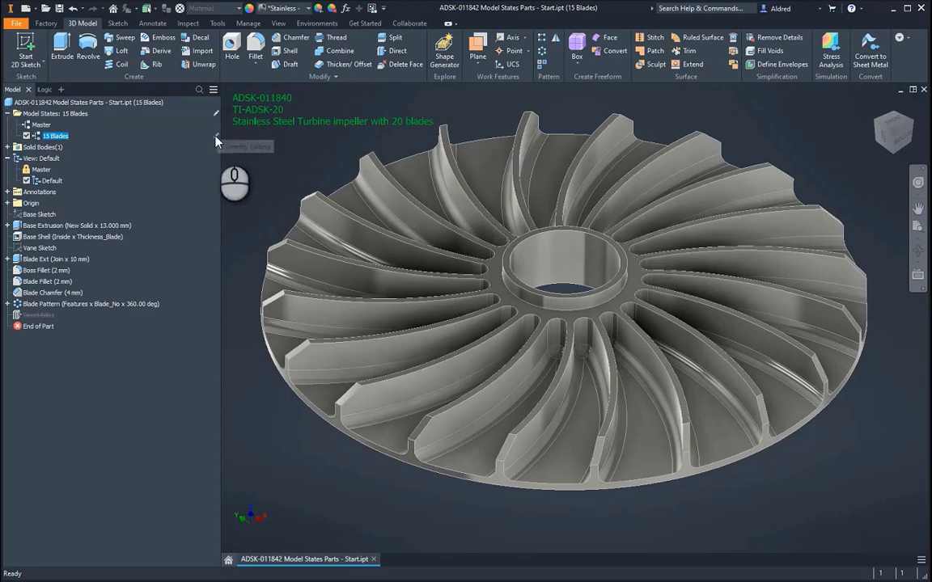
pyautogui.moveTo(27, 147)
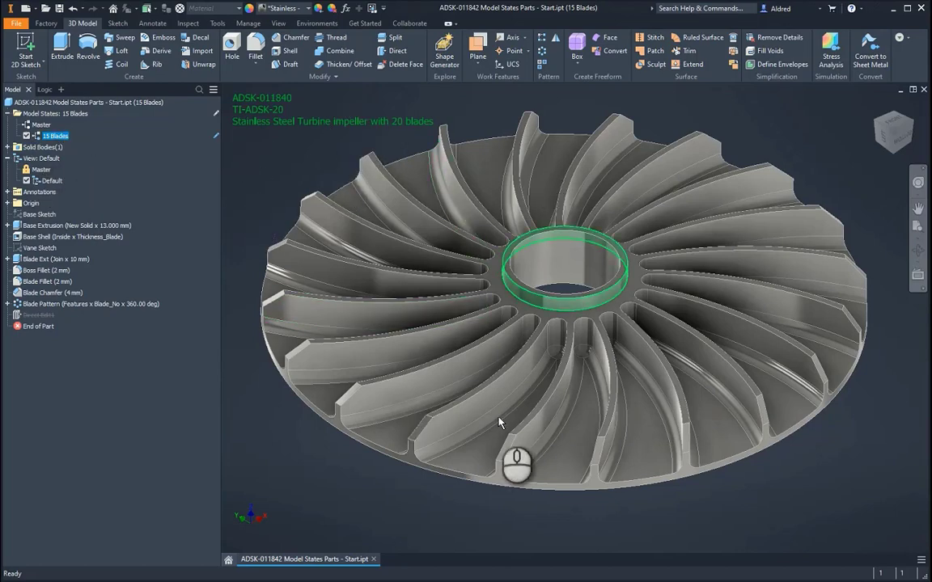
pyautogui.rightClick(53, 303)
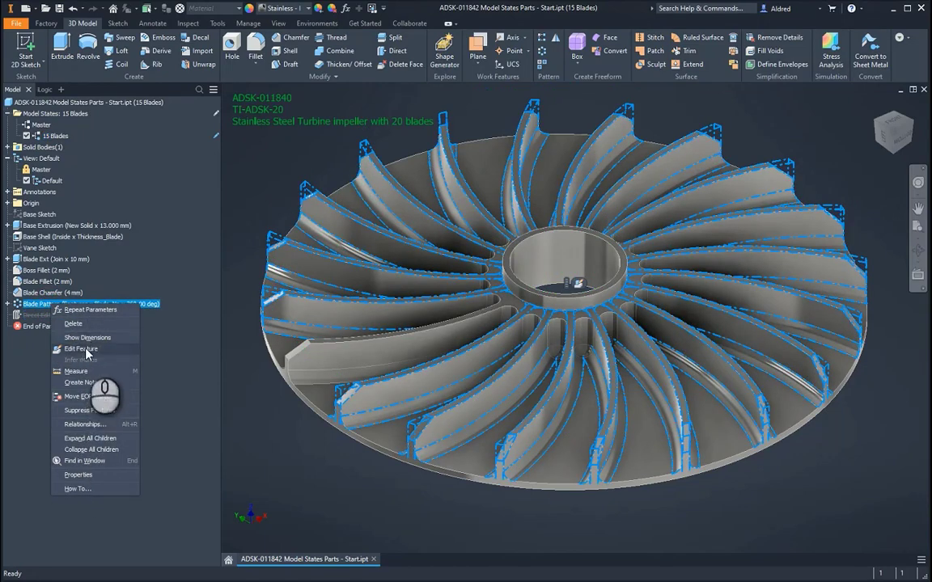
pyautogui.click(81, 348)
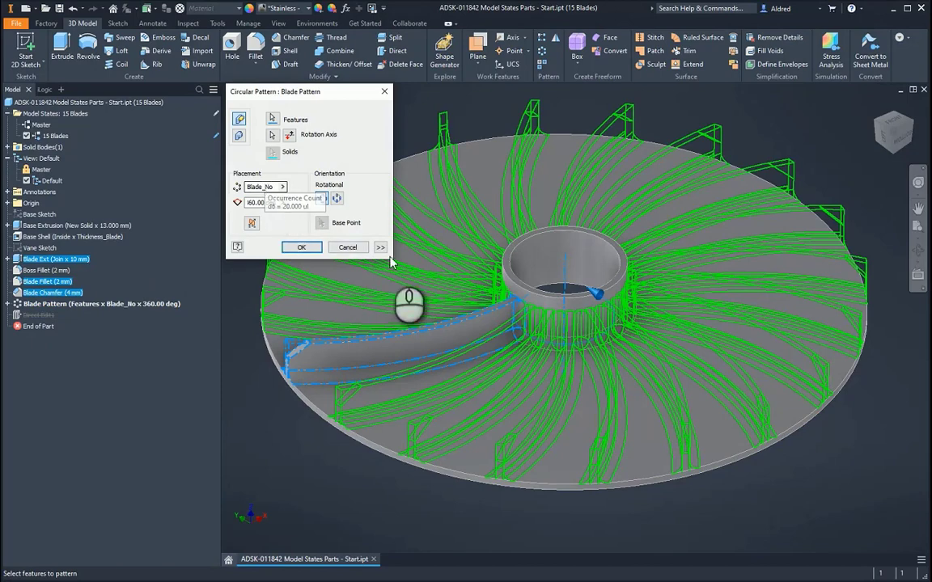
pyautogui.click(301, 246)
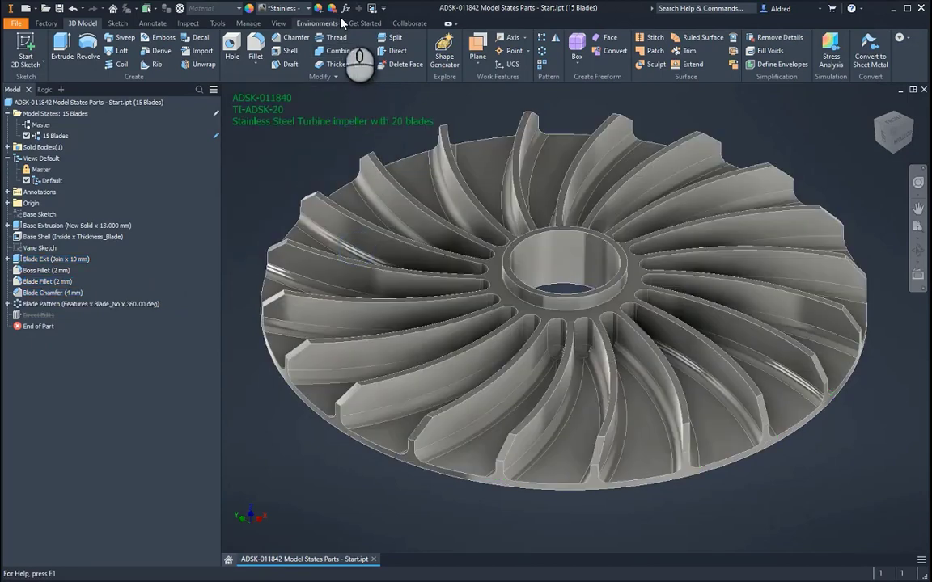
# Set the Blade_No parameter to 15 ul in the Parameters dialog and apply it
pyautogui.click(346, 8)
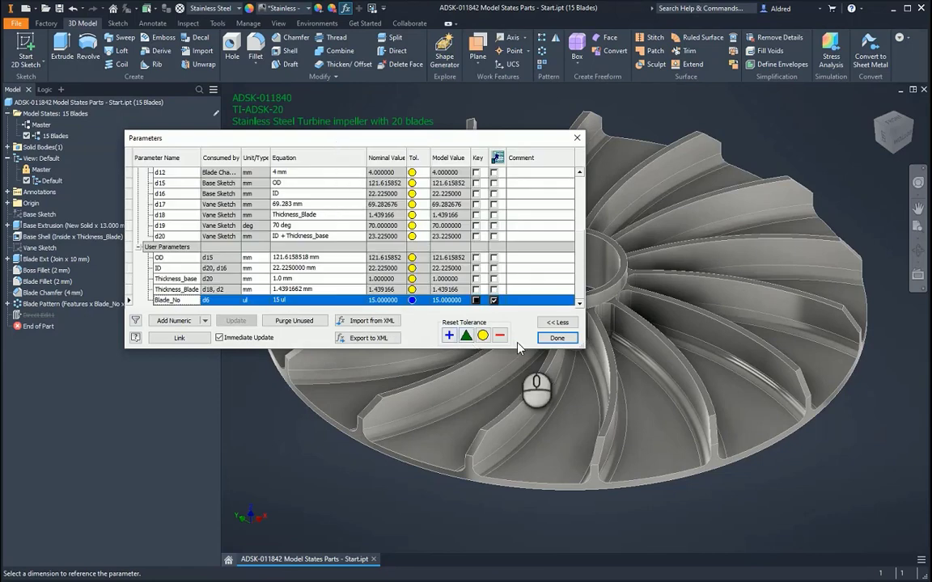
pyautogui.click(556, 337)
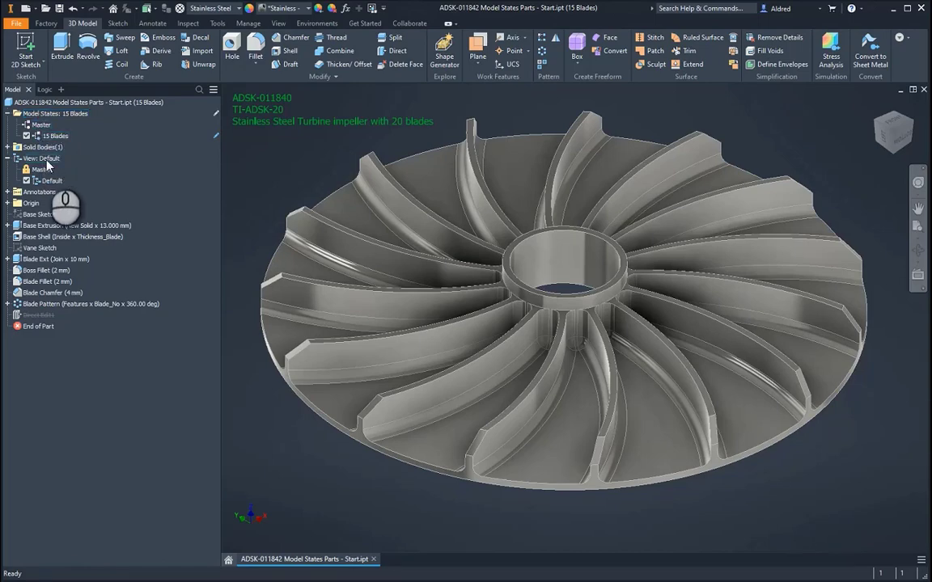
# Edit the model states via spreadsheet, listing Master at 20 ul and 15 Blades at 15 ul
pyautogui.rightClick(56, 113)
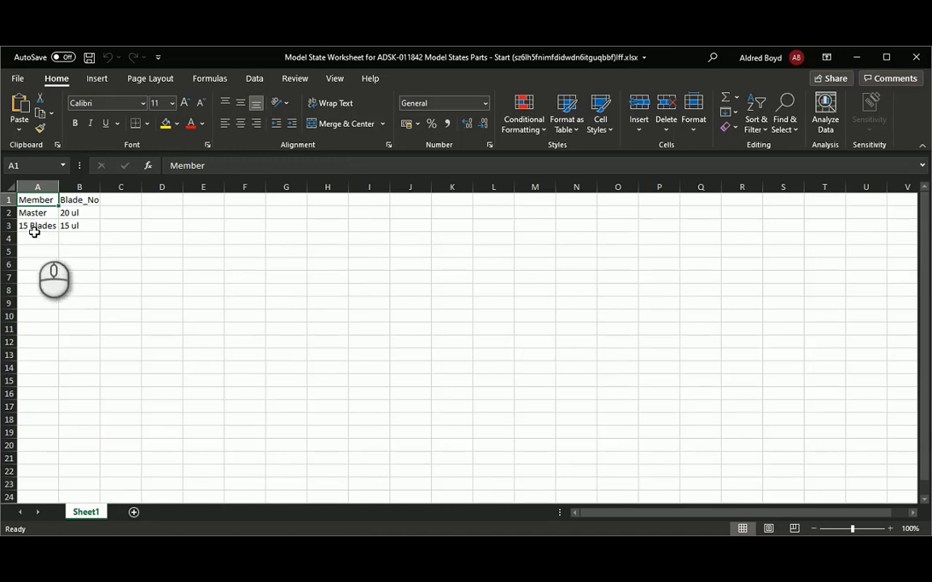
# Add 10 Blades and 25 Blades member rows with Blade_No values 10 and 25, then save and close Excel
pyautogui.click(37, 225)
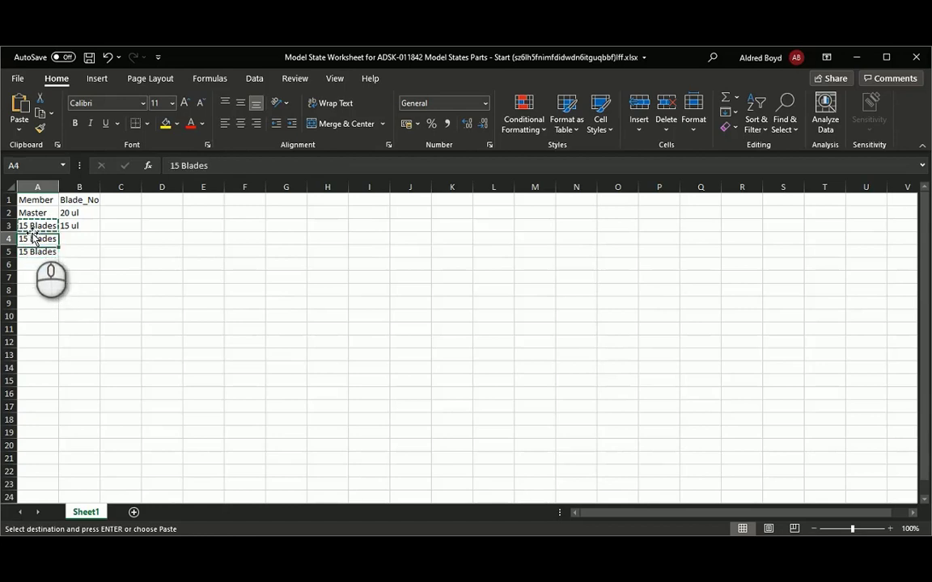
pyautogui.doubleClick(38, 238)
pyautogui.write('0')
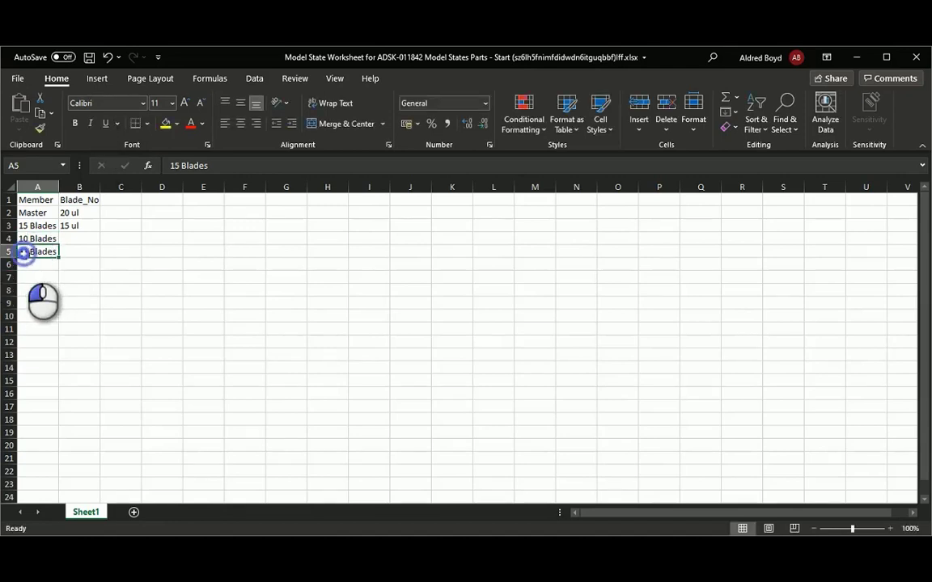
pyautogui.write('5 Blades')
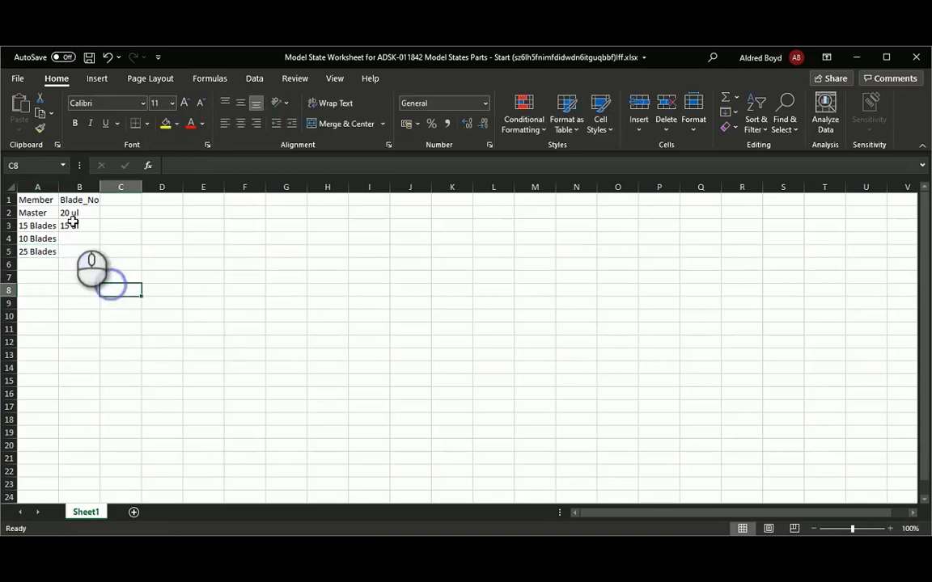
pyautogui.click(79, 239)
pyautogui.write('10')
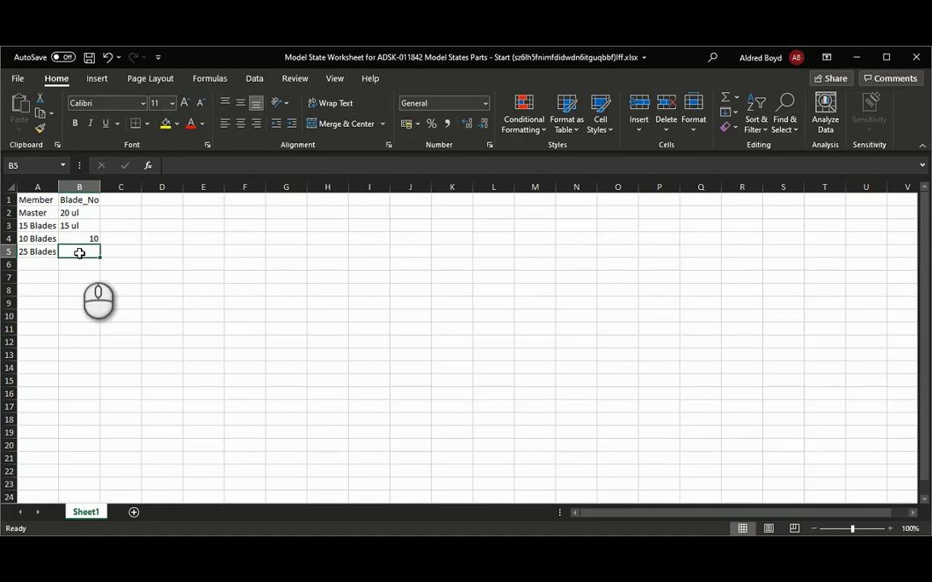
pyautogui.write('25')
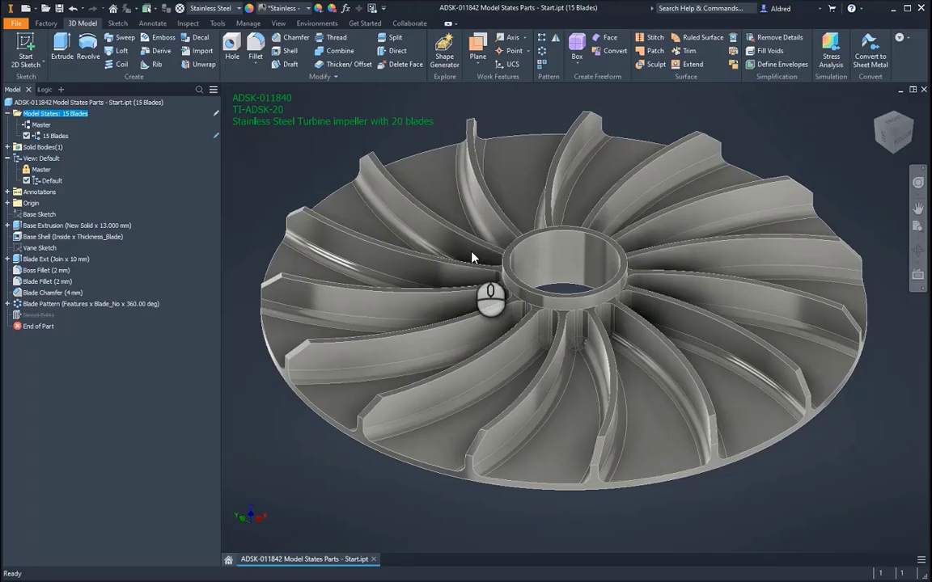
# Activate the 10 Blades model state so the impeller shows ten blades
pyautogui.click(8, 113)
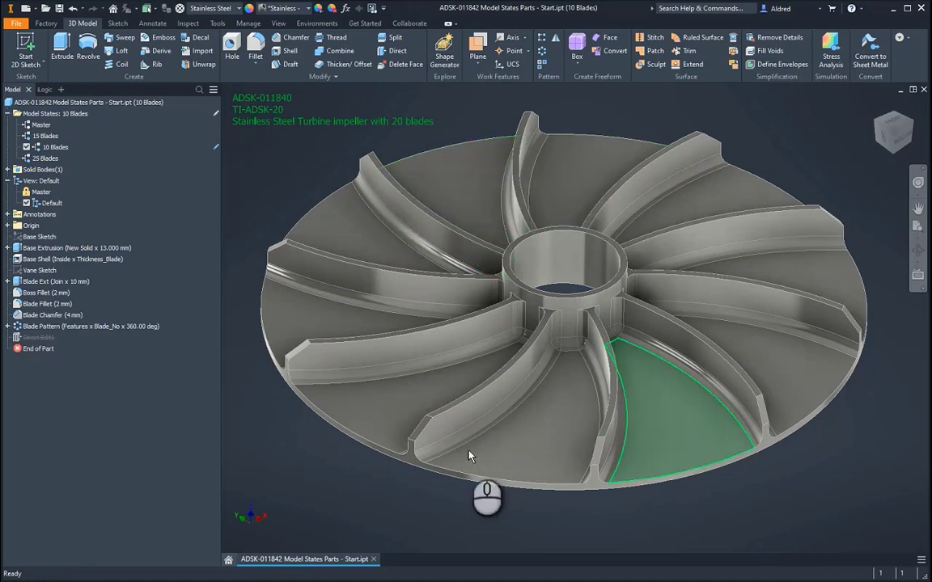
pyautogui.click(55, 158)
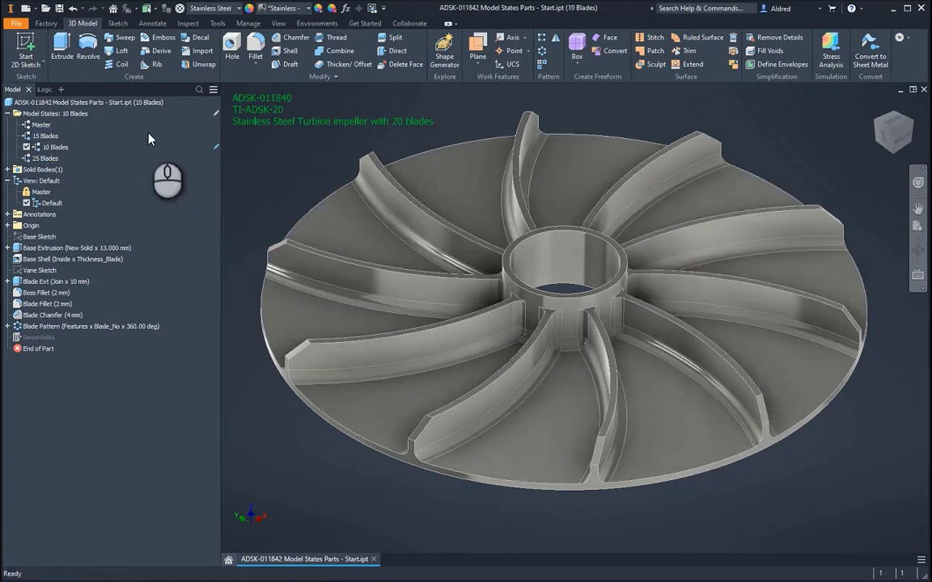
pyautogui.moveTo(216, 167)
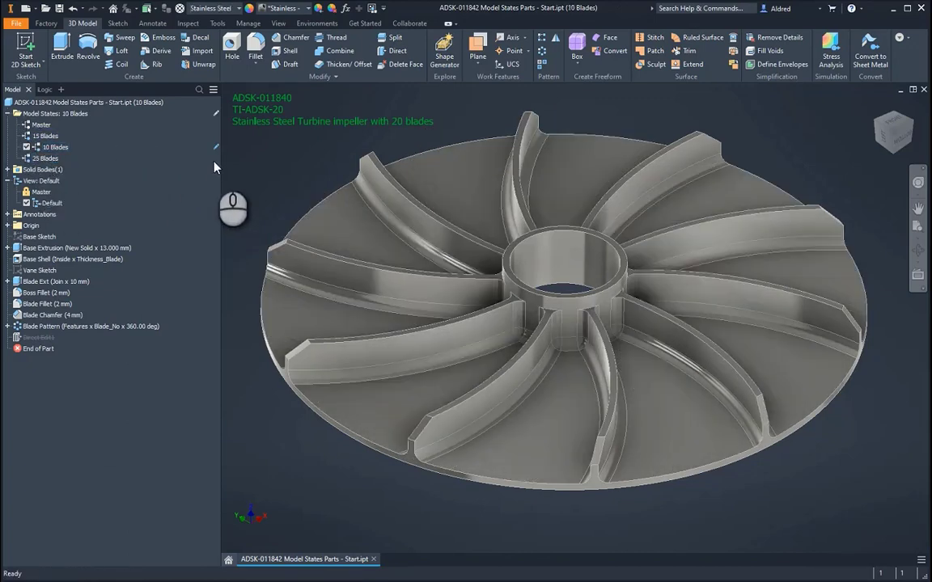
pyautogui.moveTo(217, 156)
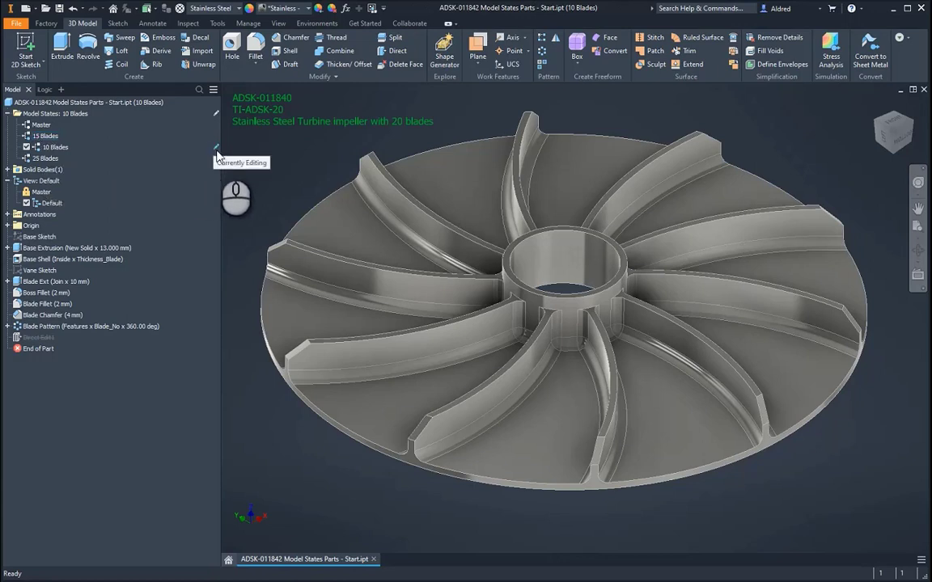
pyautogui.moveTo(253, 141)
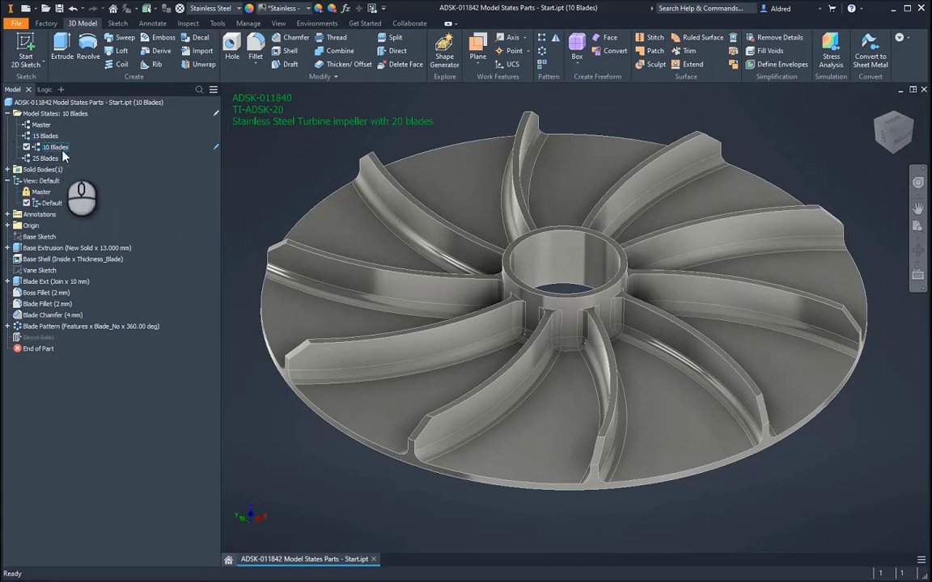
# Inspect the Blade Chamfer feature options, then activate the 25 Blades model state
pyautogui.click(45, 303)
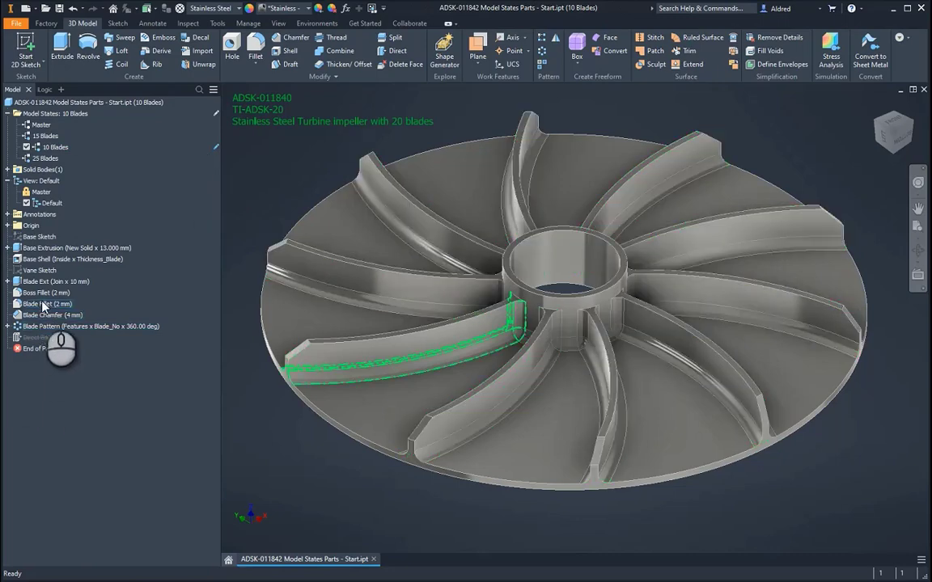
pyautogui.click(52, 315)
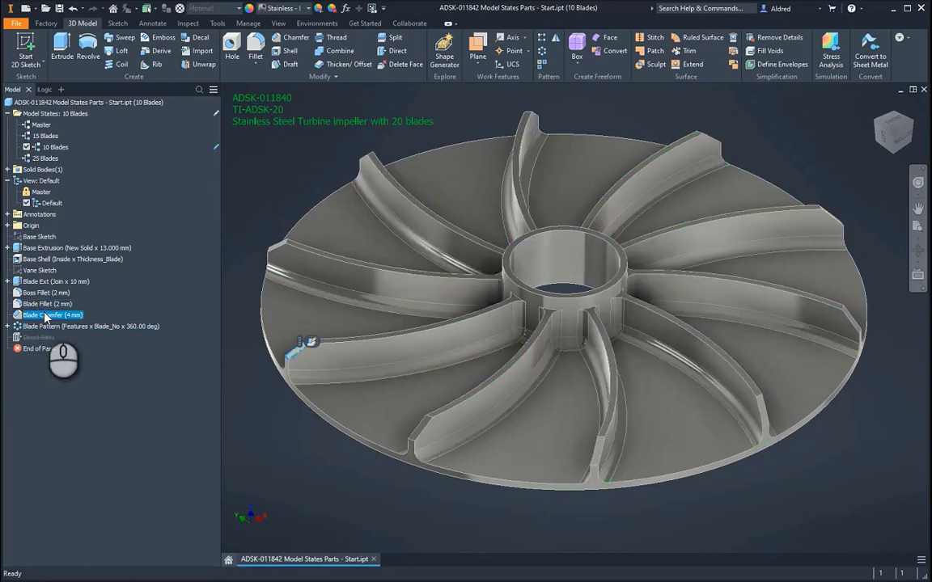
pyautogui.rightClick(49, 315)
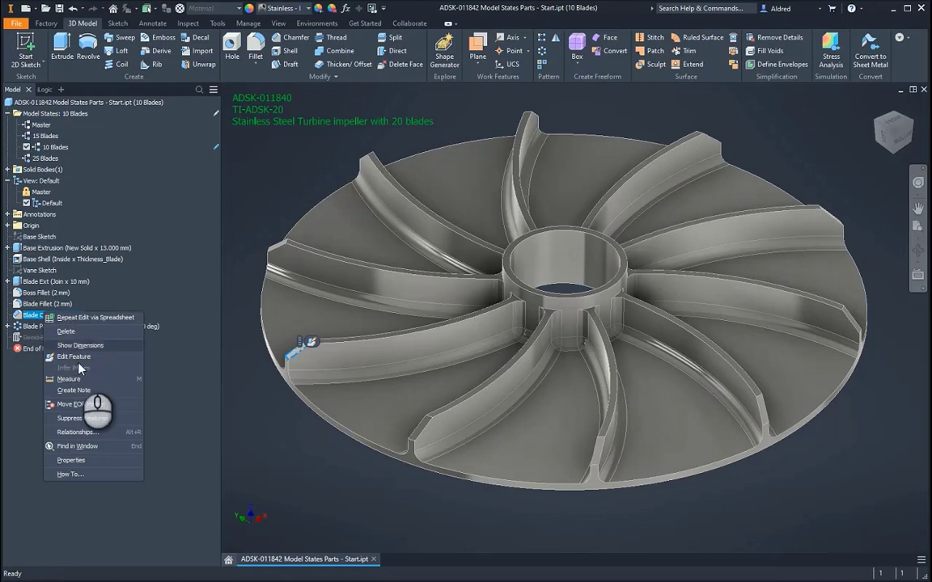
pyautogui.click(70, 418)
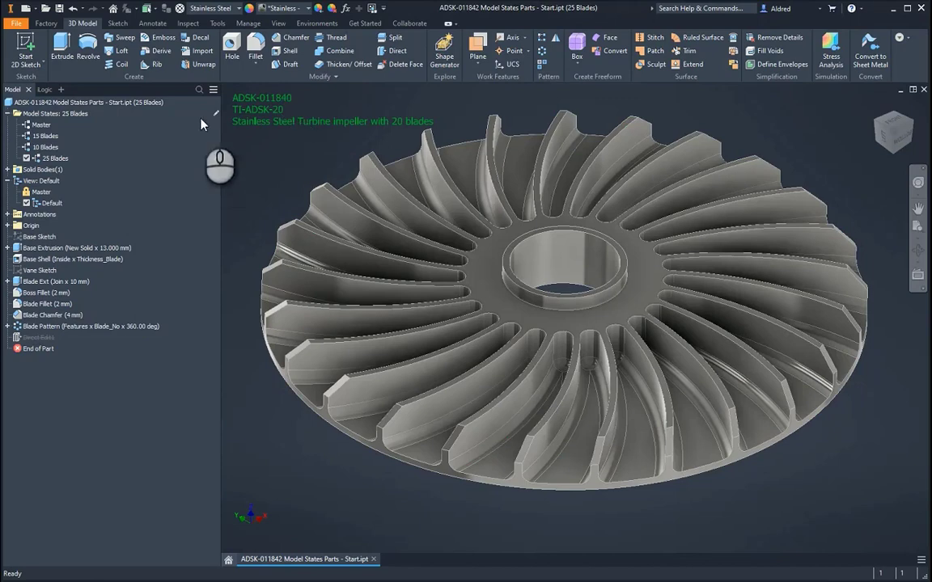
# Scope edits to all model states and suppress the Blade Chamfer (4 mm) feature everywhere
pyautogui.click(215, 113)
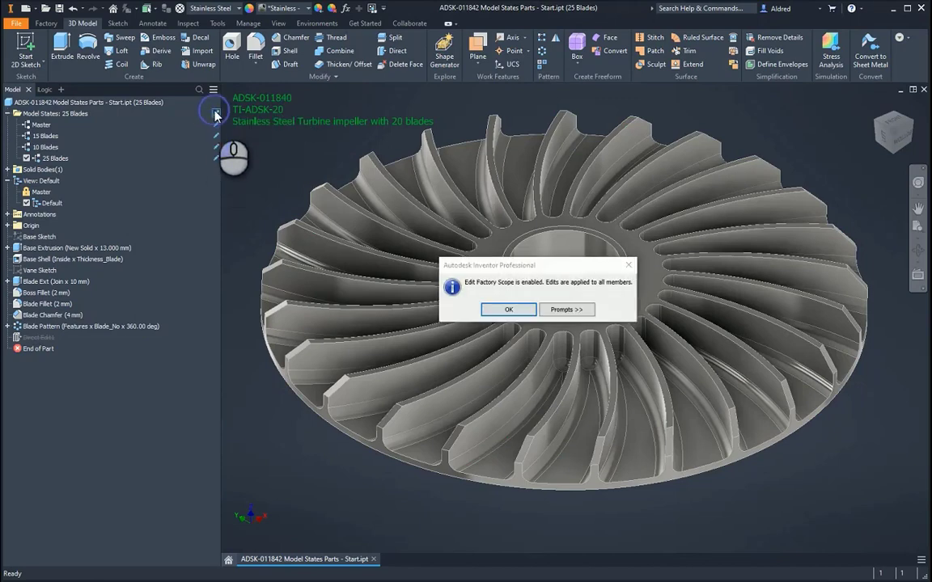
pyautogui.click(508, 309)
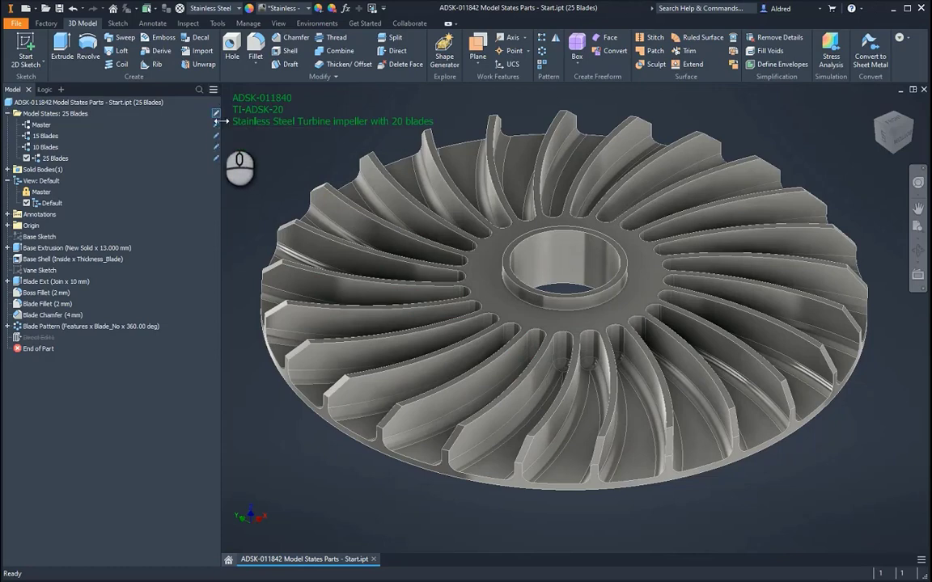
pyautogui.click(81, 326)
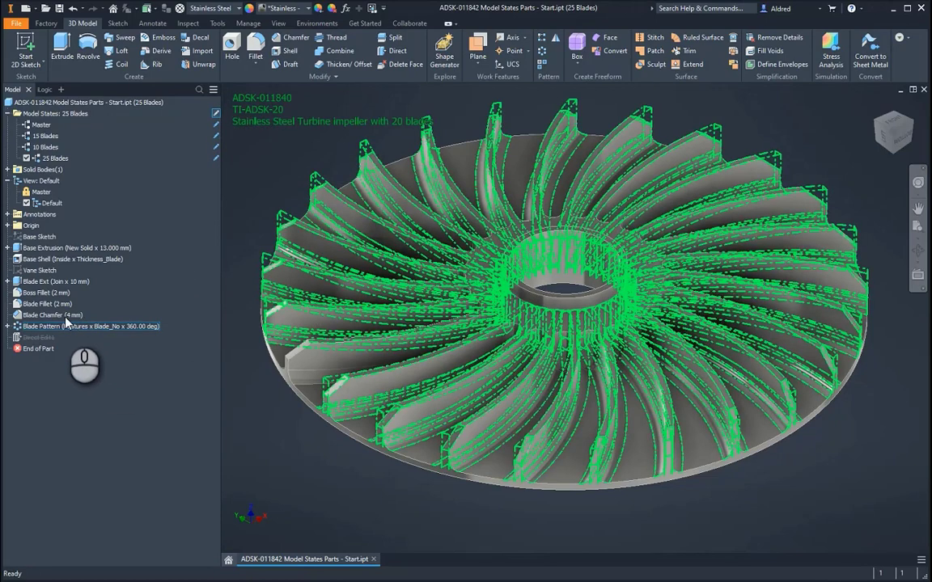
pyautogui.rightClick(40, 314)
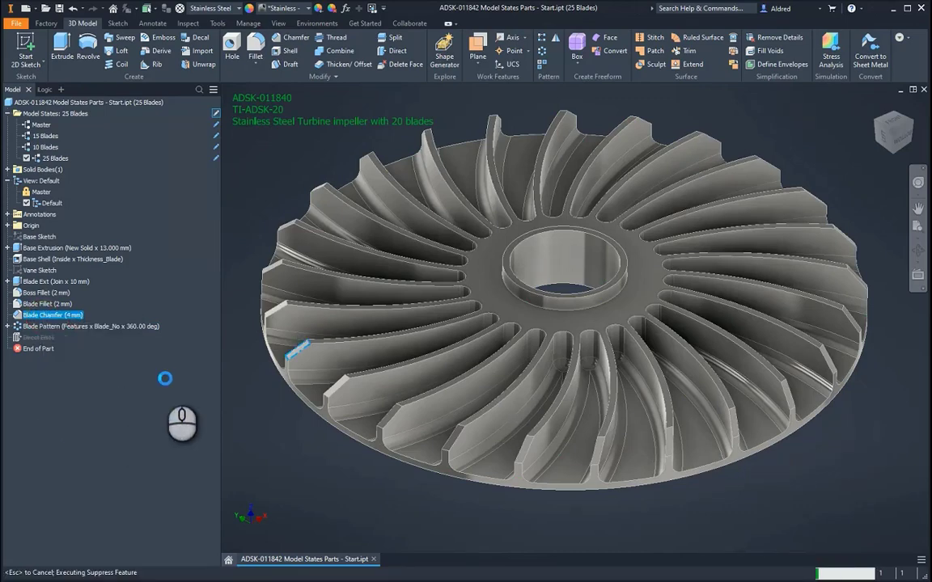
pyautogui.click(52, 315)
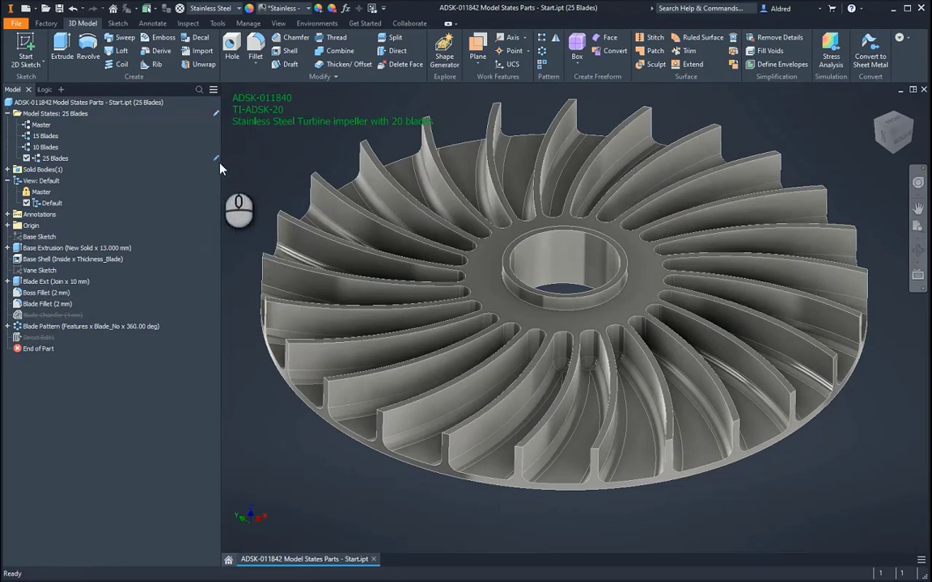
# Activate 15 Blades and reopen the four-member model state table in Excel via Edit via Spreadsheet
pyautogui.click(45, 146)
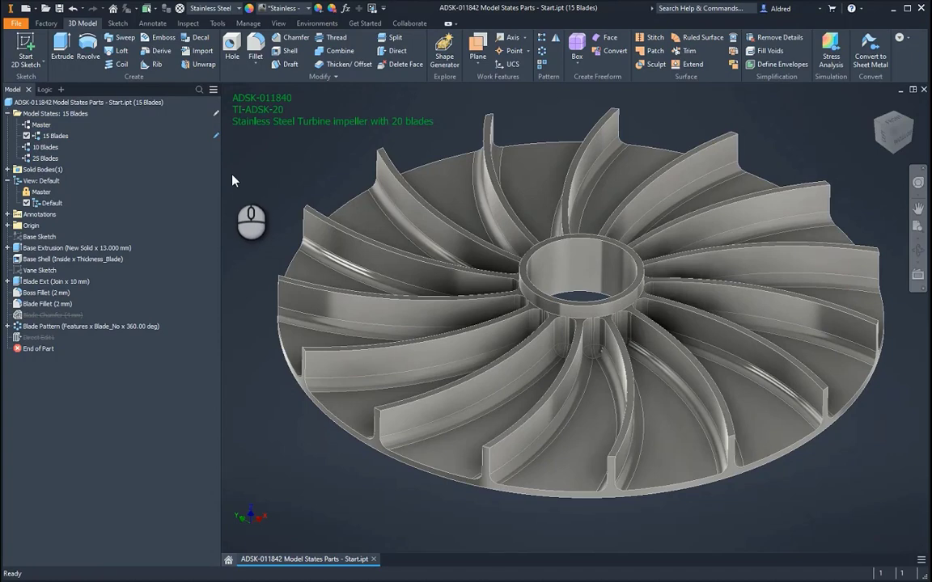
pyautogui.moveTo(122, 152)
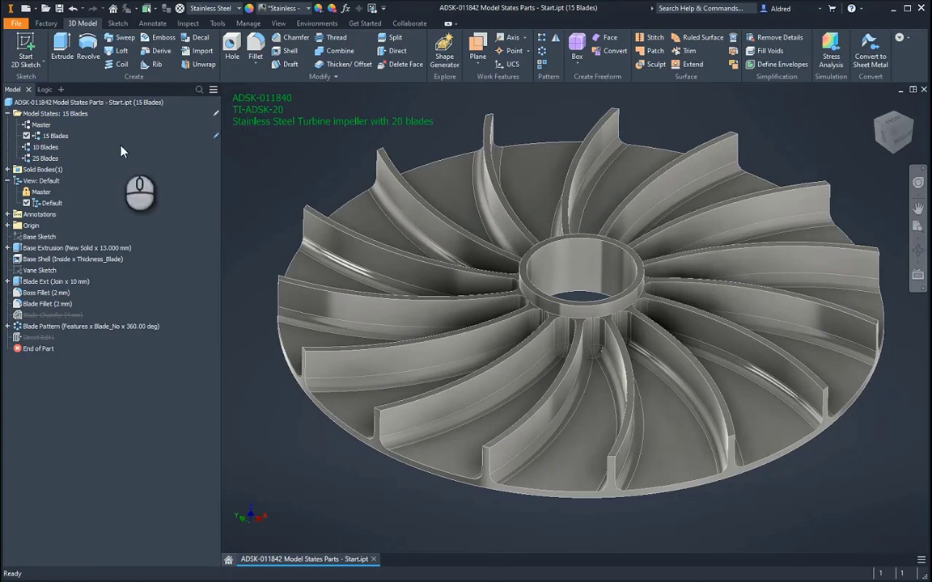
pyautogui.rightClick(42, 113)
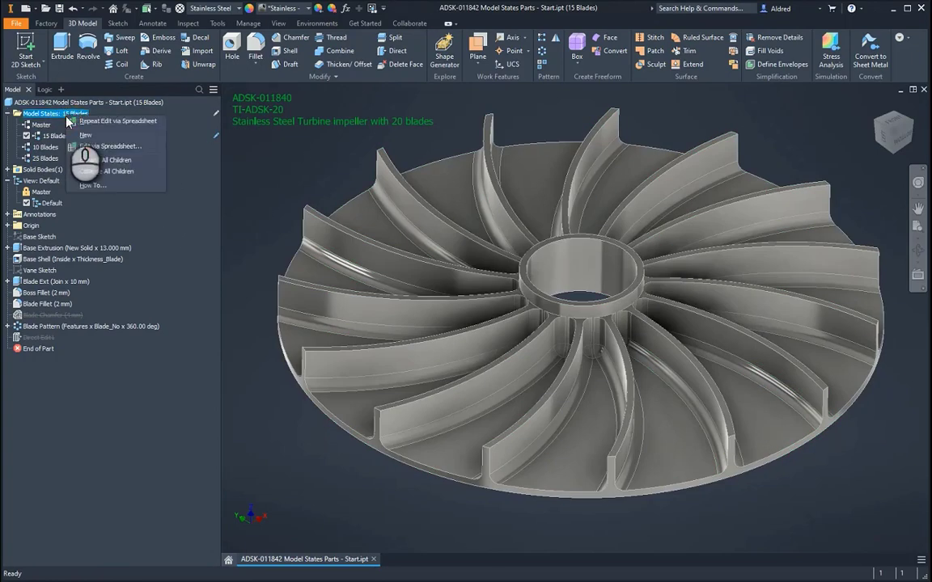
pyautogui.click(110, 145)
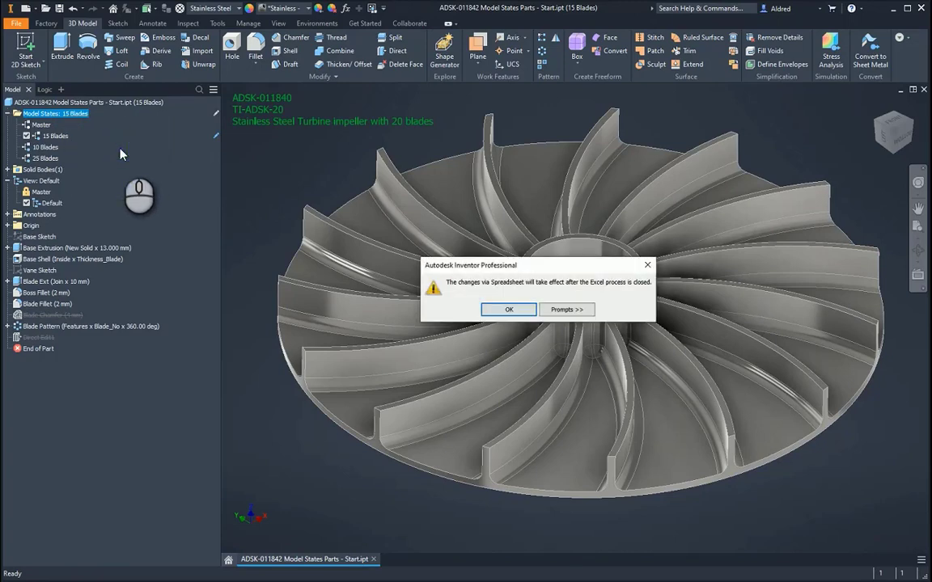
pyautogui.click(508, 309)
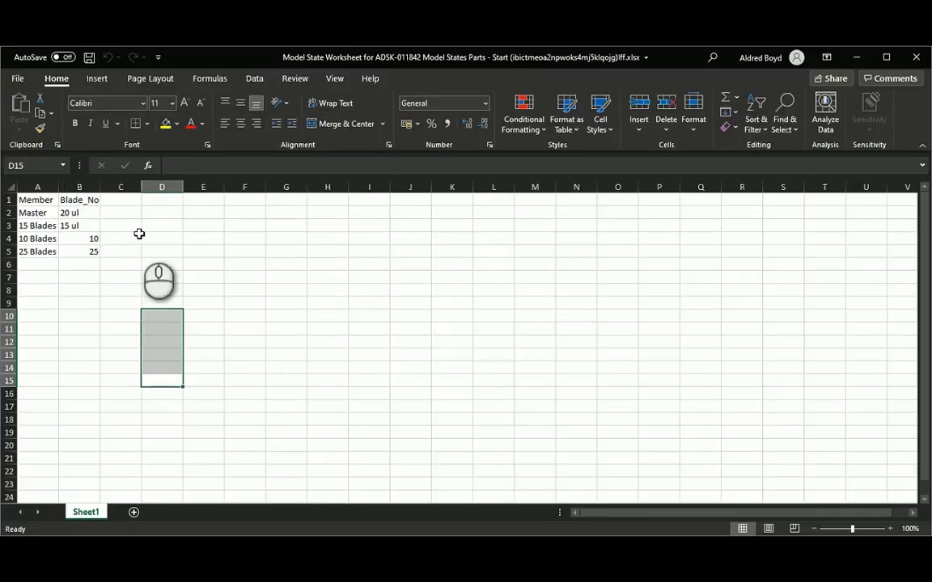
pyautogui.moveTo(118, 192)
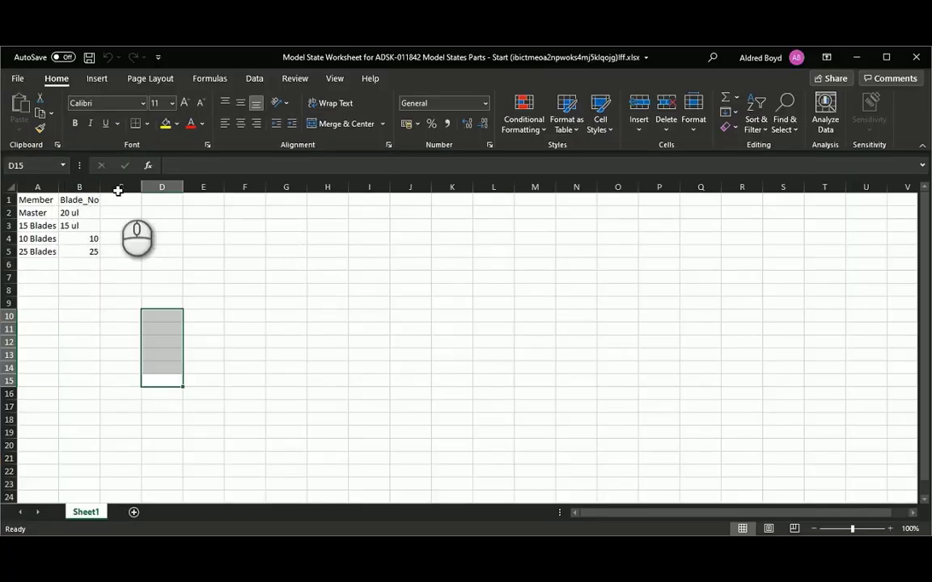